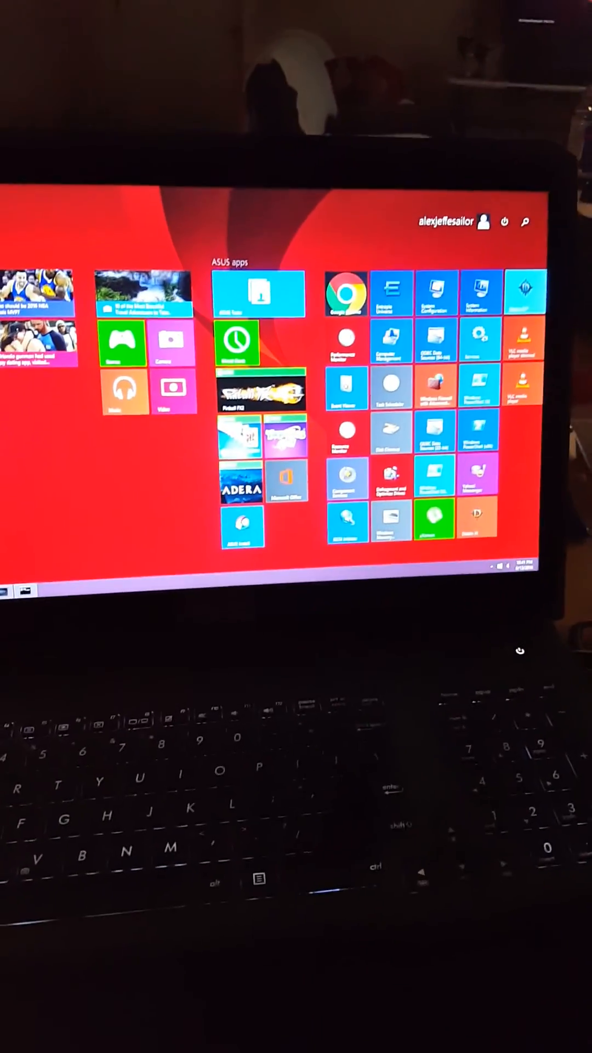
# Search the Start screen for 'command' to list Command Prompt and VS2015 prompts.
pyautogui.click(526, 222)
pyautogui.write('comman')
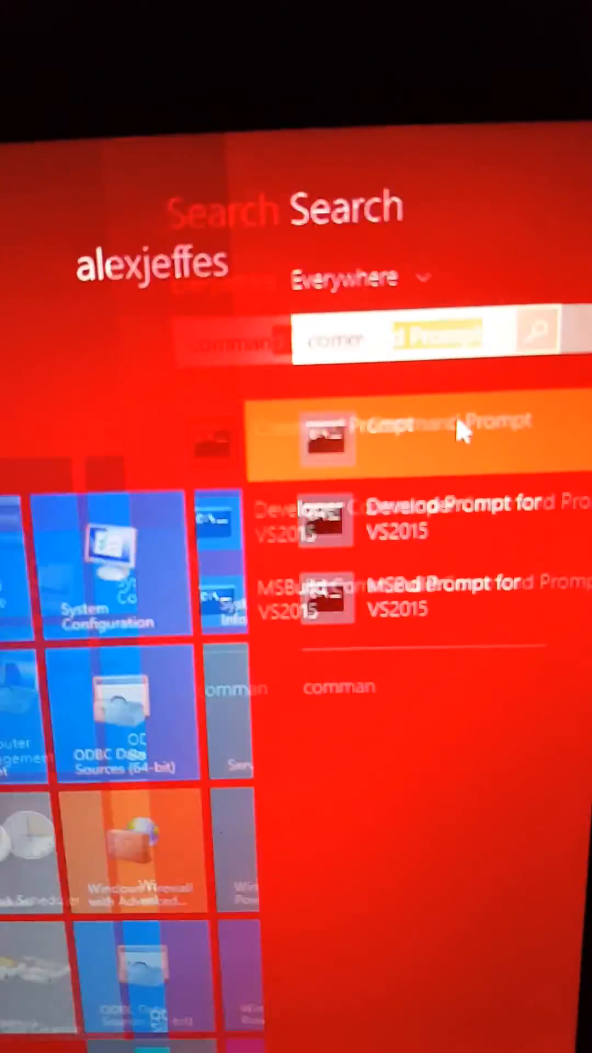
# Bring up the AntMiner Miner Status page at 192.168.0.101 showing three pools.
pyautogui.click(423, 437)
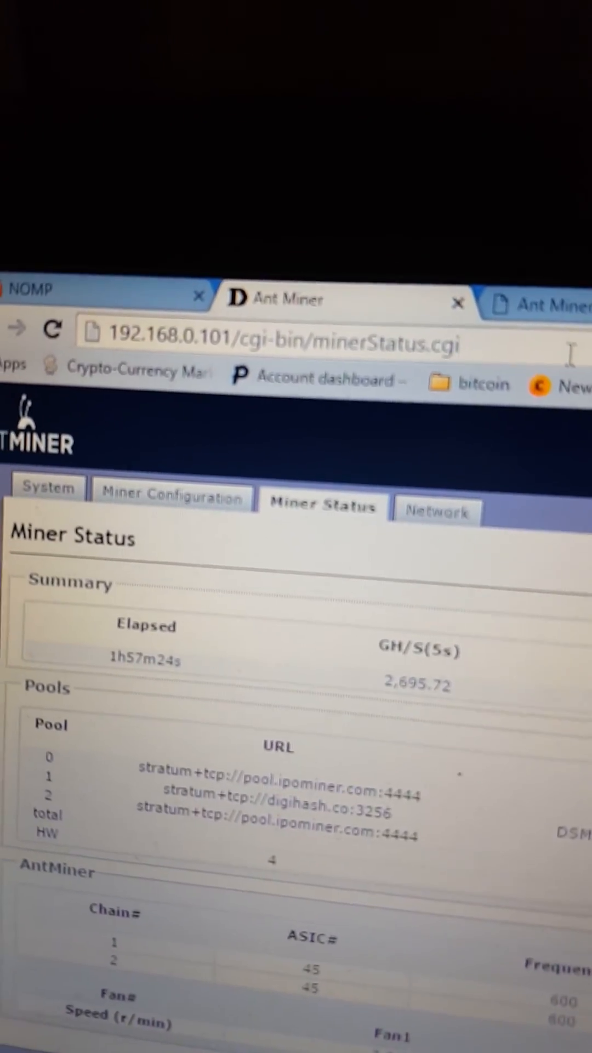
# Switch to the System tab's Overview subpage for the miner.
pyautogui.click(269, 336)
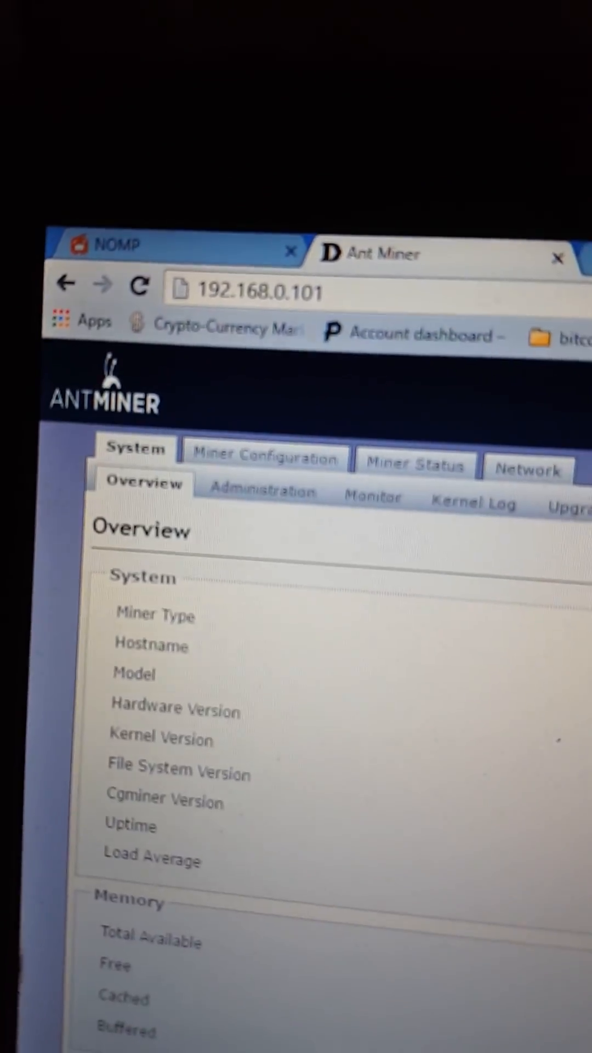
# Select the Miner Configuration tab to start loading its settings.
pyautogui.click(264, 457)
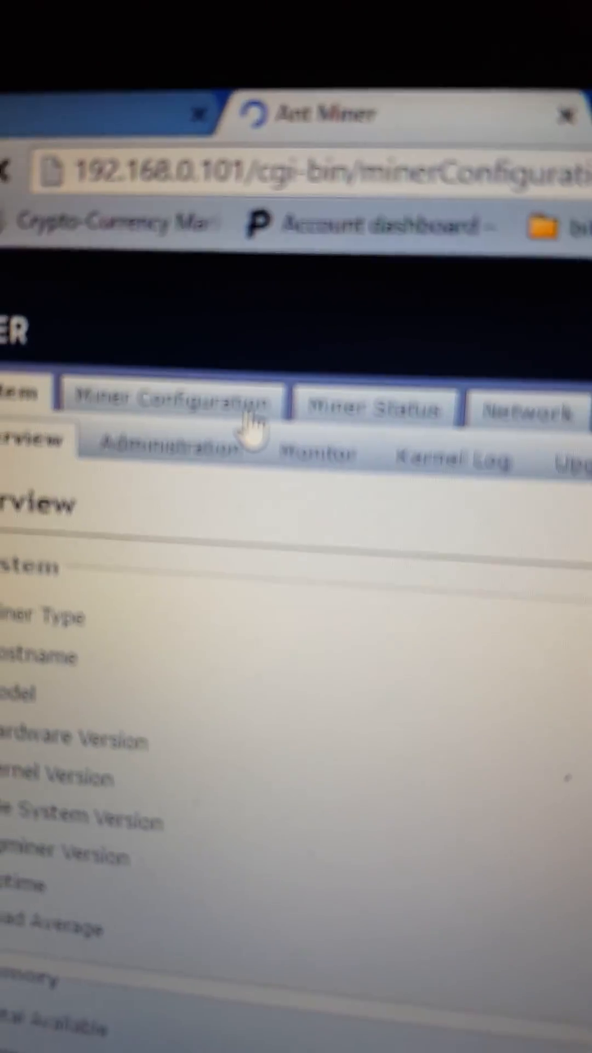
# View the three pool URLs, worker names and passwords once the page loads.
pyautogui.click(167, 401)
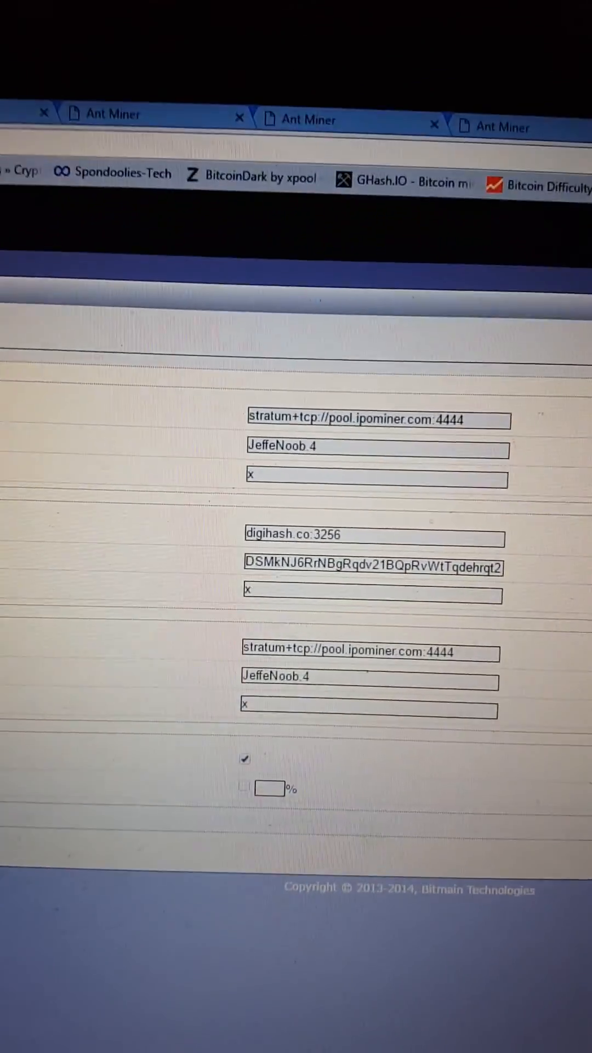